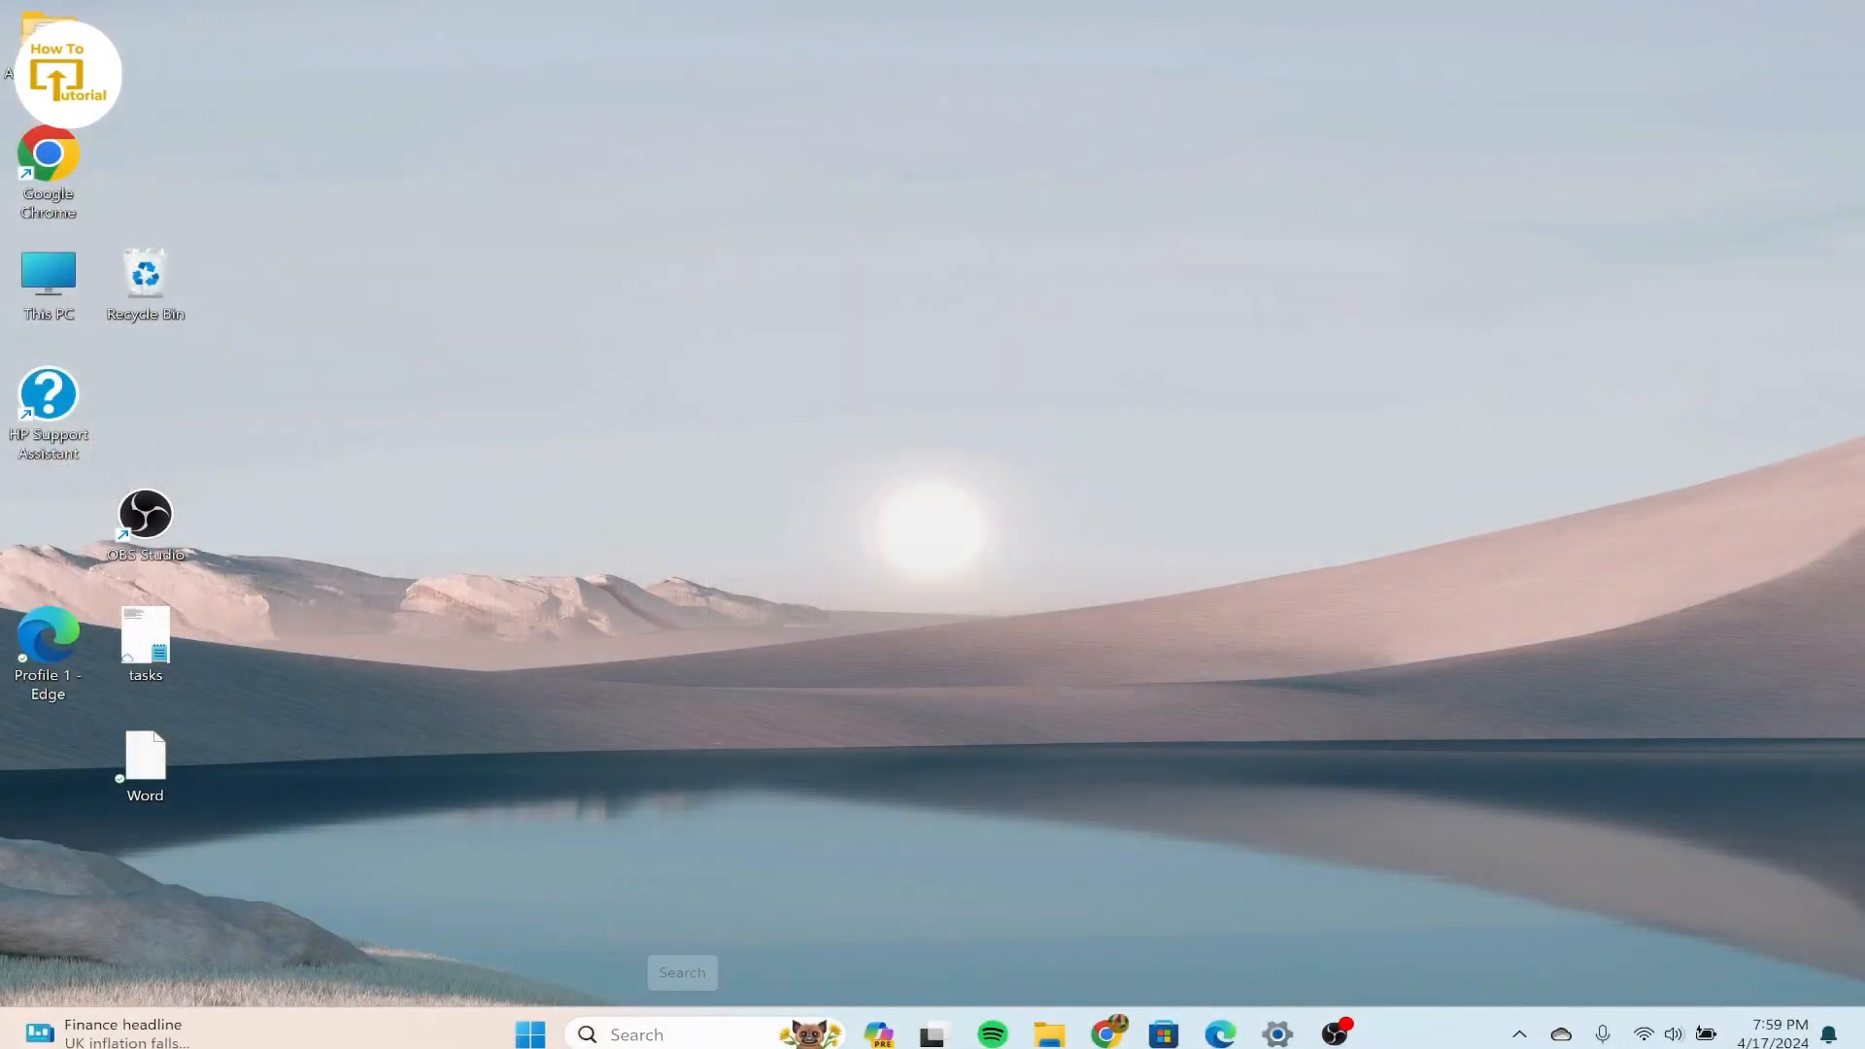
- Search Windows for "mi" and launch Microsoft Store from the results
type("mi")
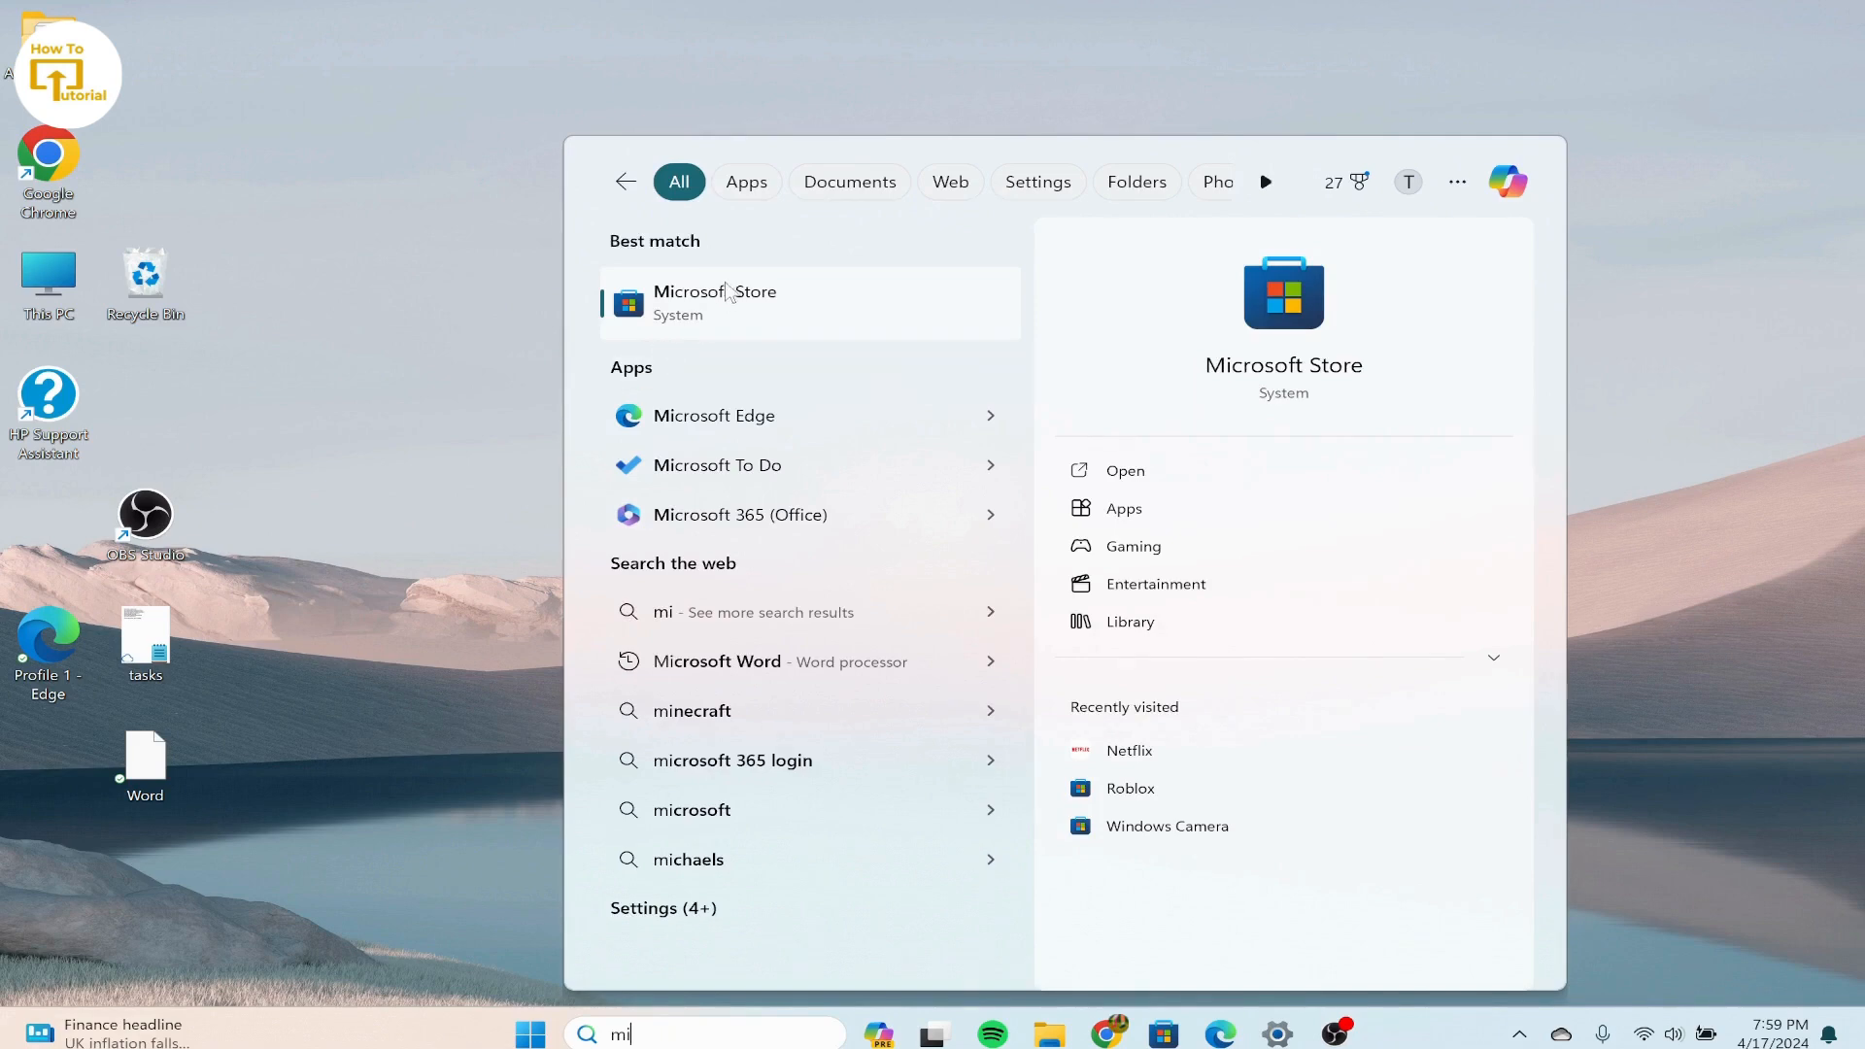
left_click(715, 303)
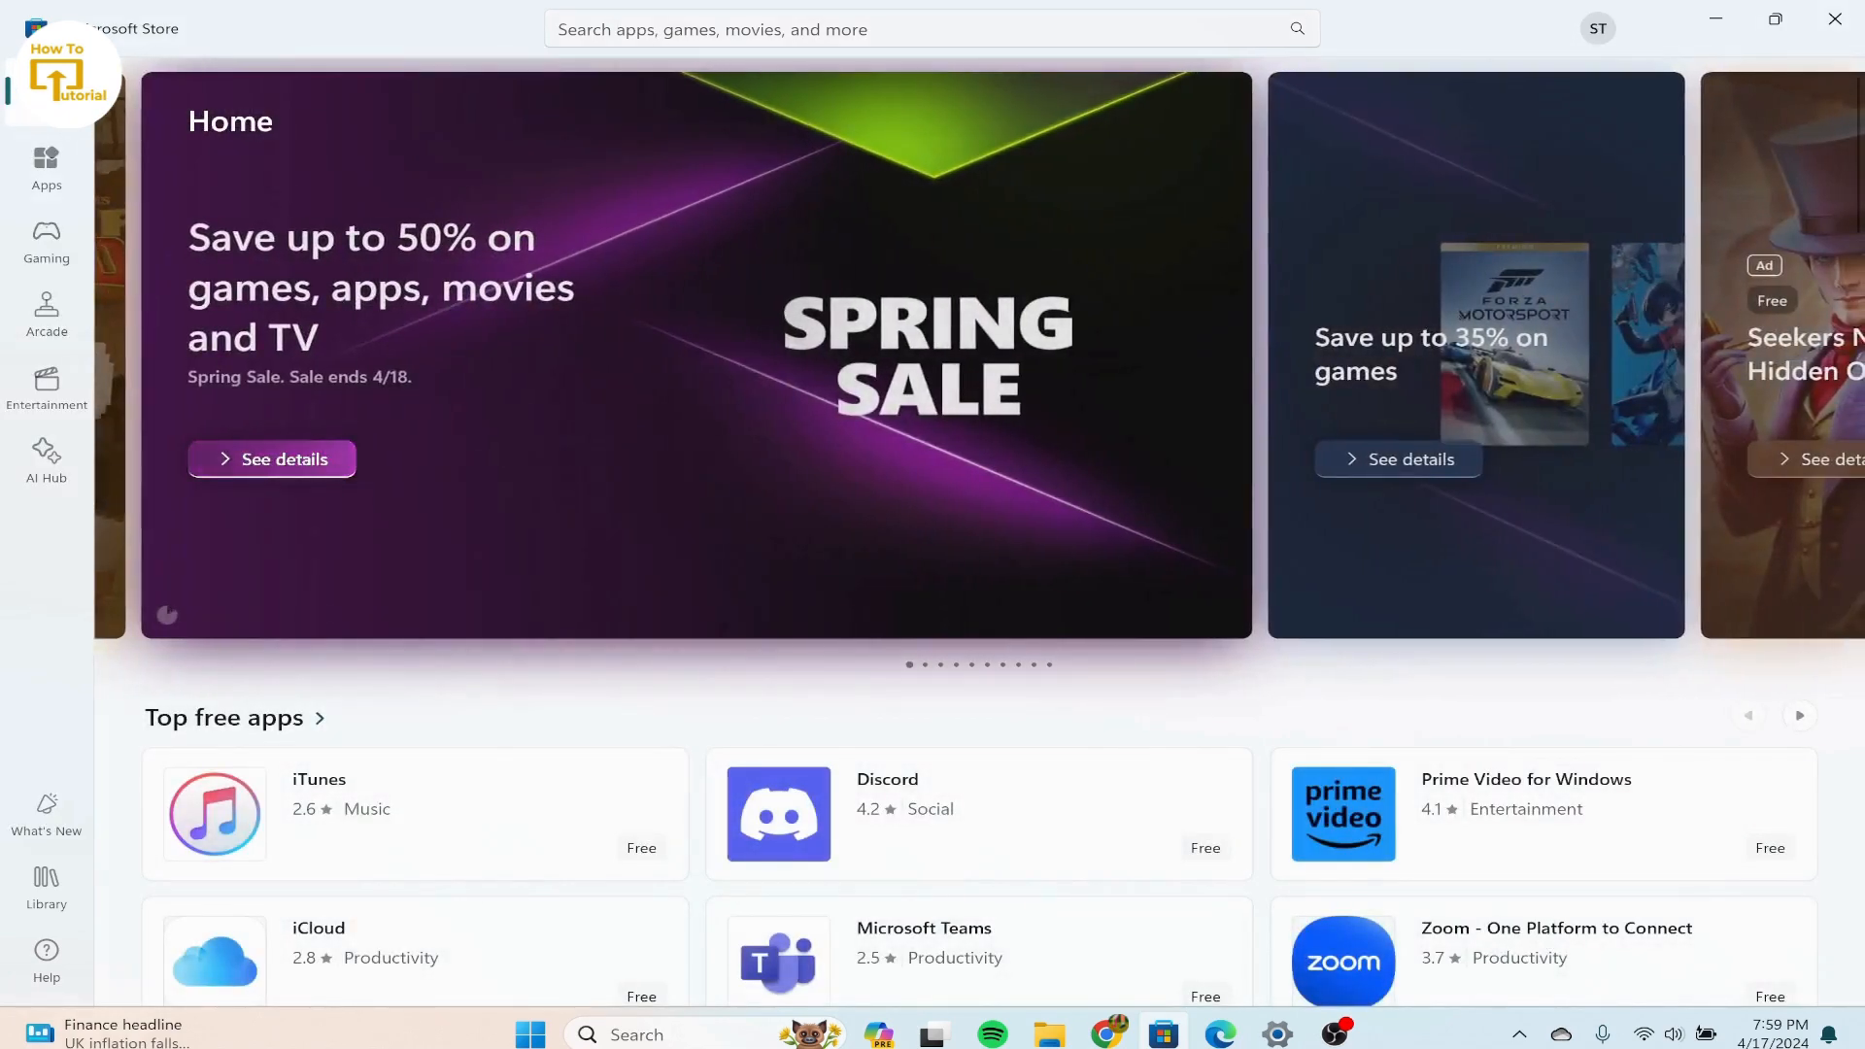
- Search the store for Instagram to bring up app suggestions
type("instagram")
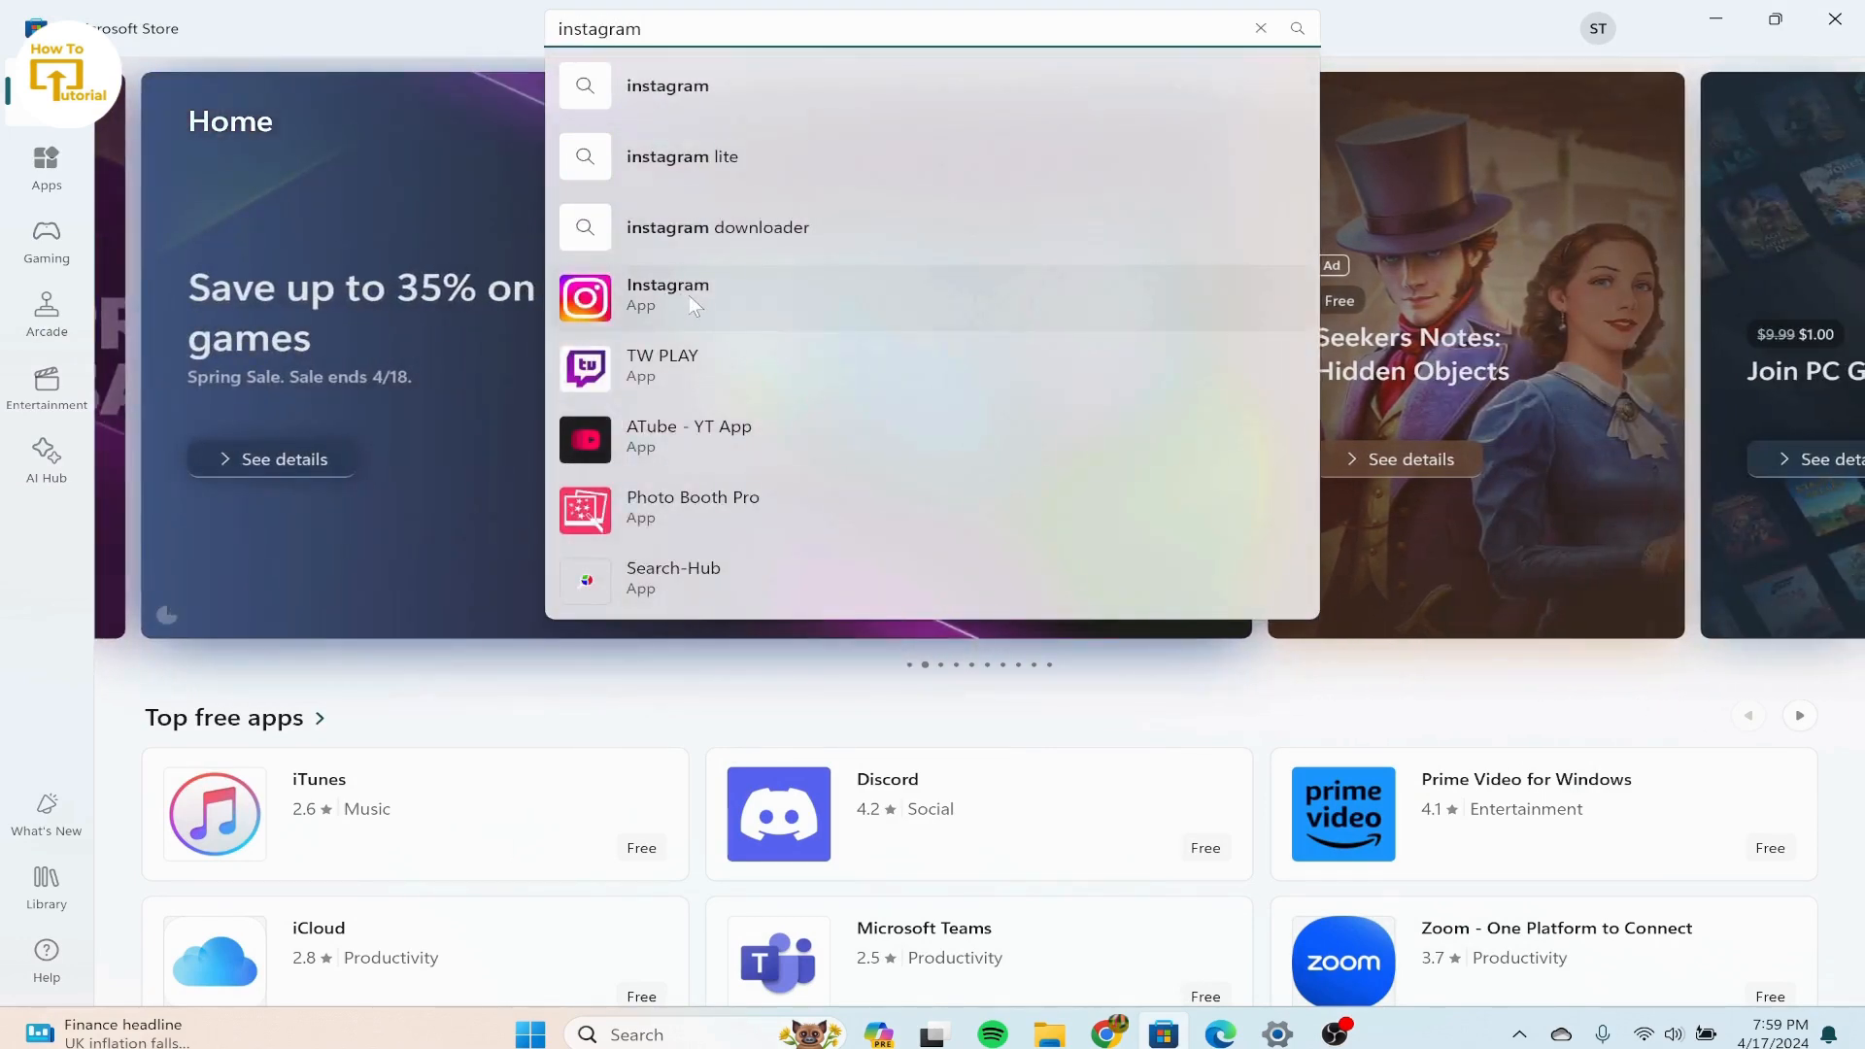
- Go to the Instagram app's store page and request its installation
left_click(666, 293)
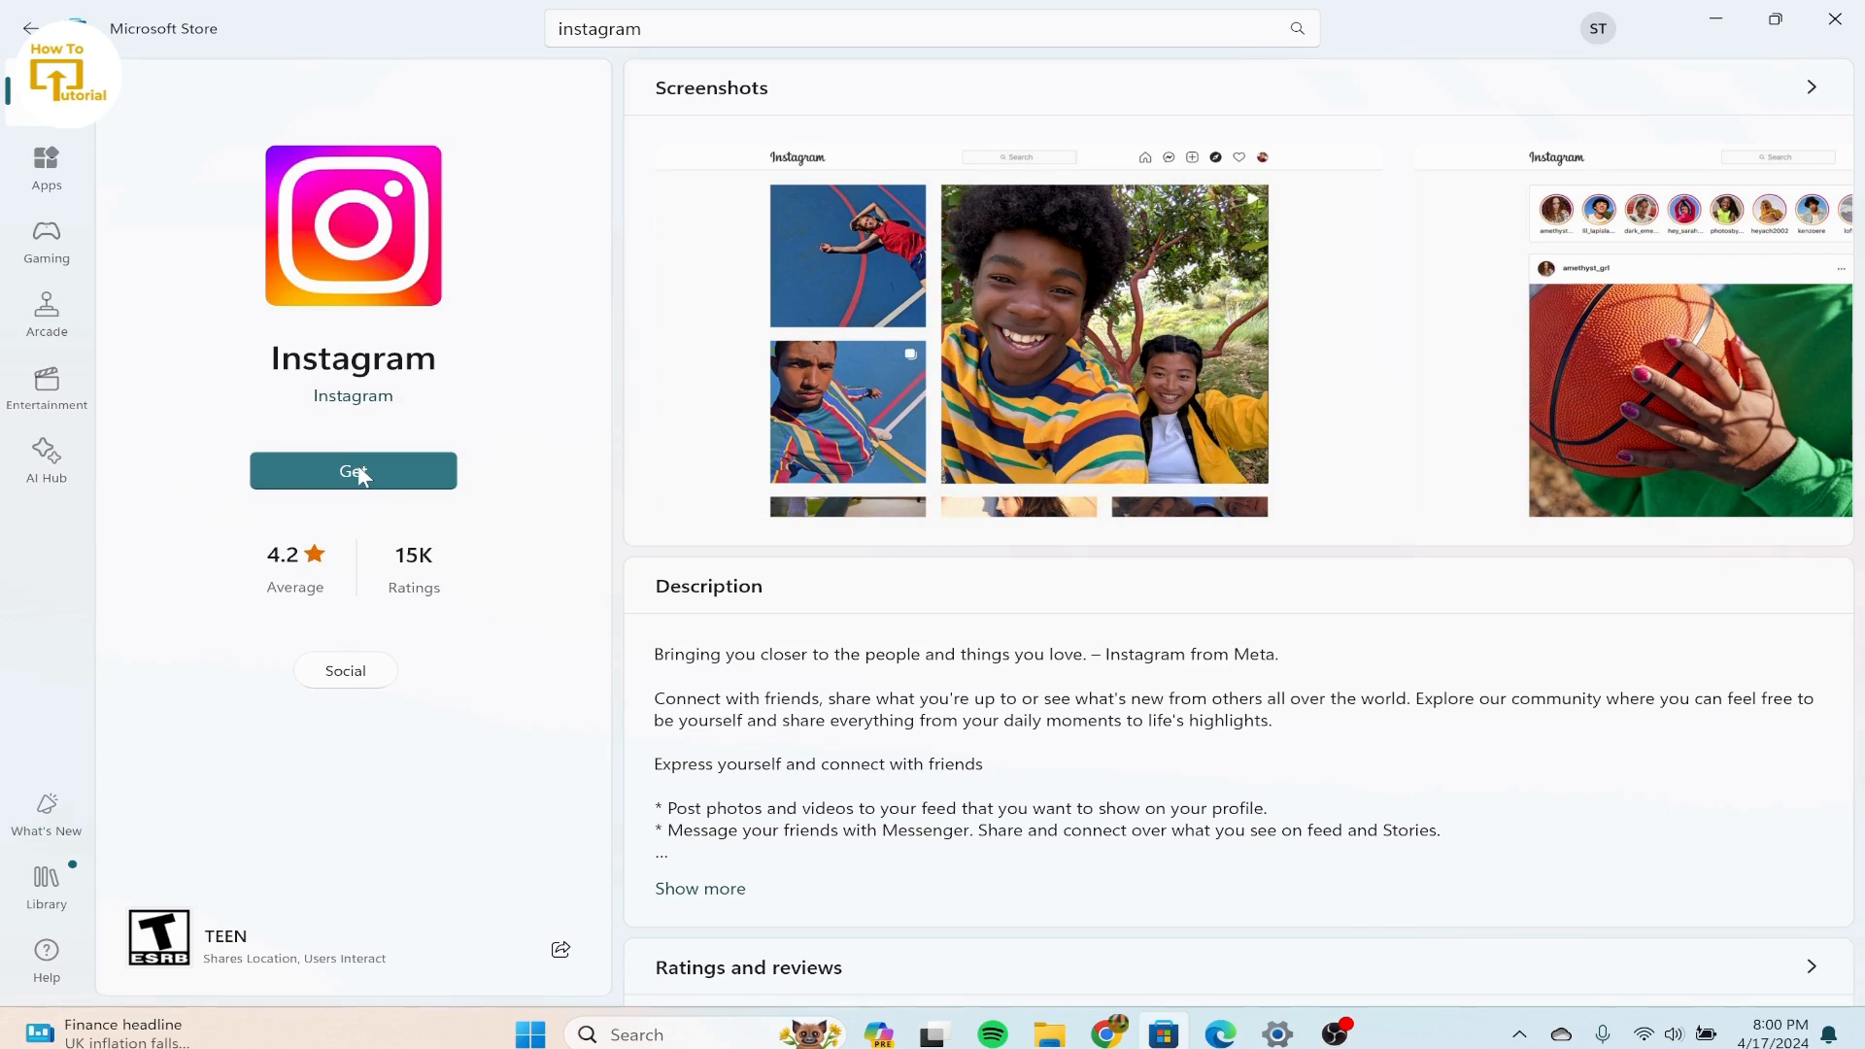
mouse_move(1307, 987)
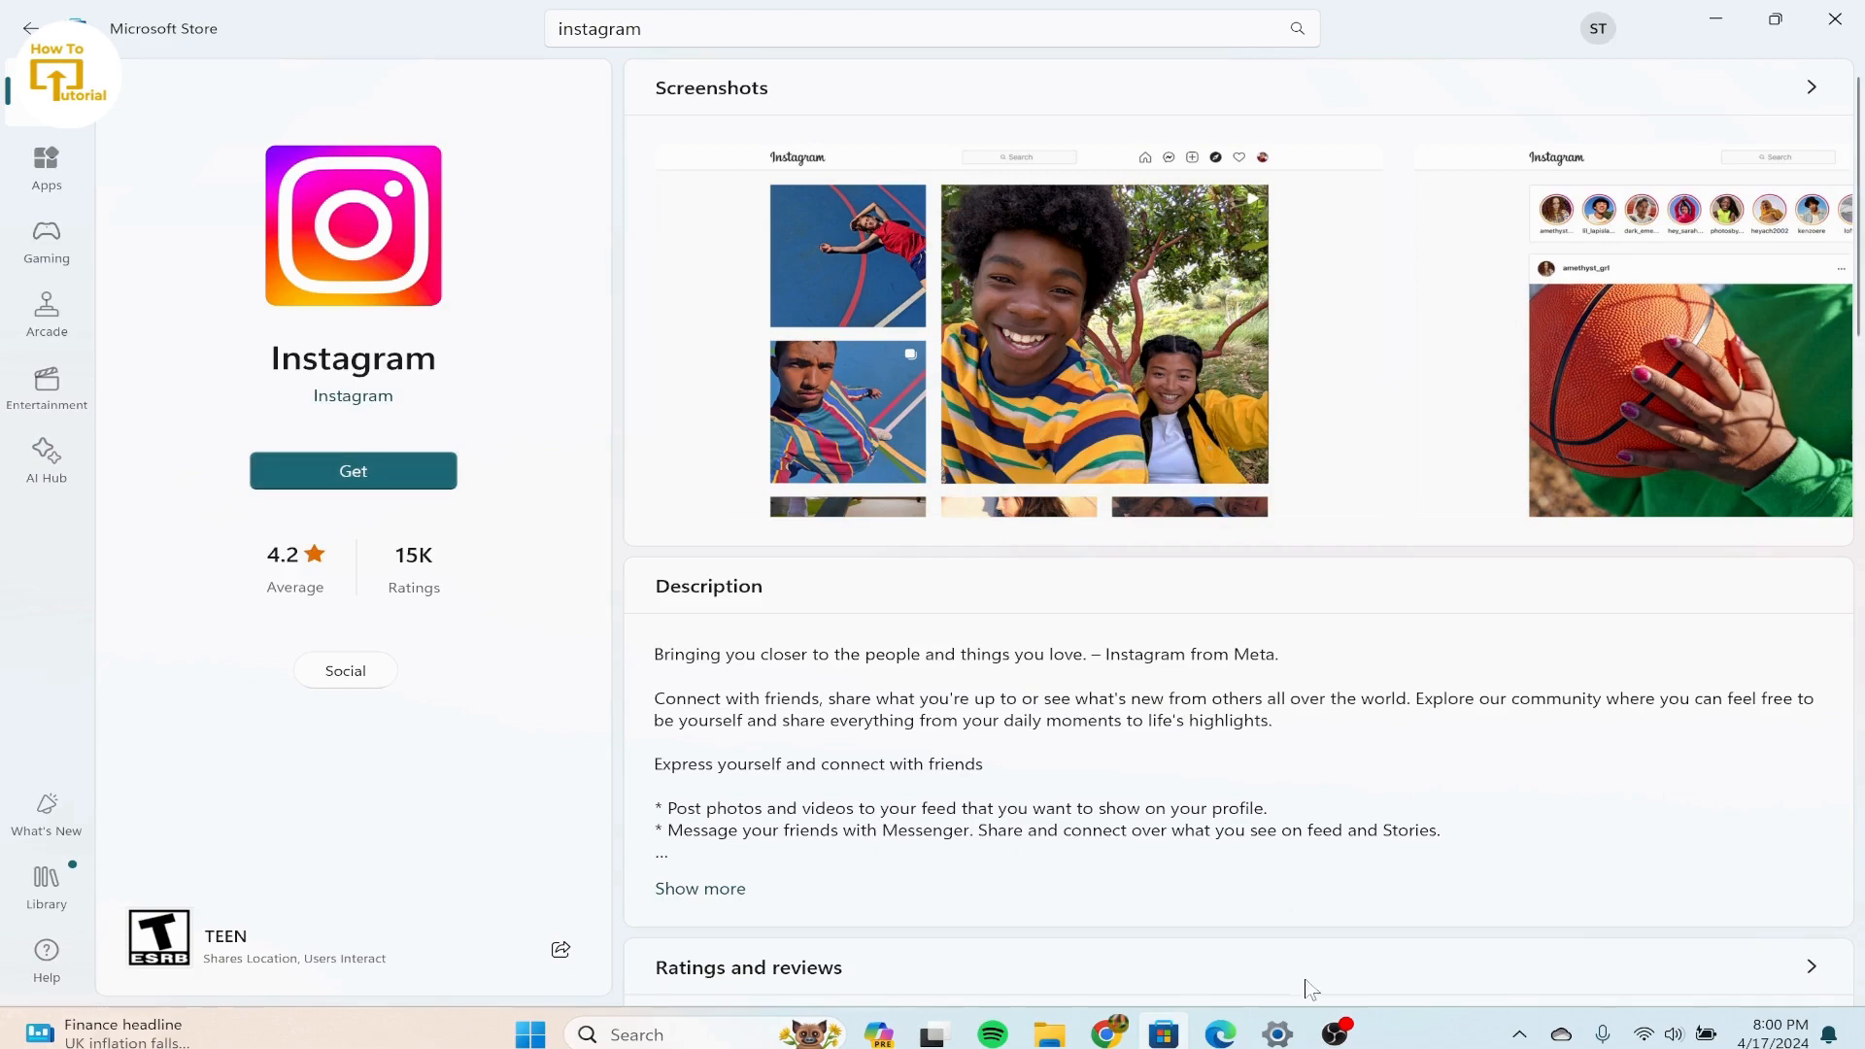